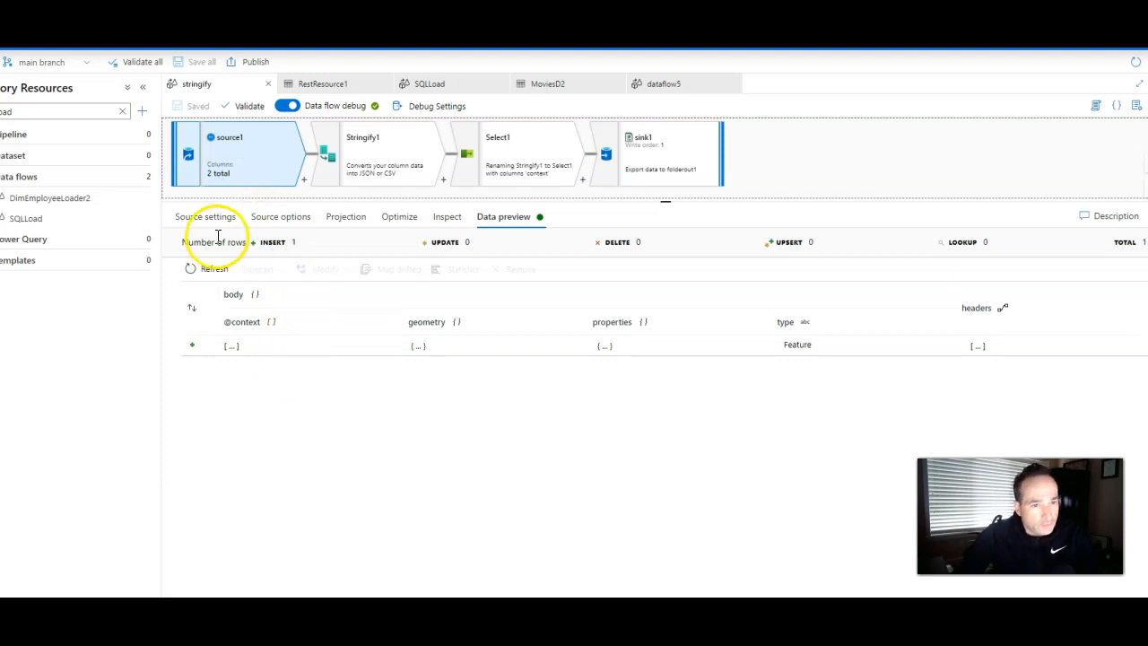
Step: View RestResource1's weather API base URL from the source's dataset settings and return to the stringify flow
{"action": "left_click", "coordinate": [204, 216]}
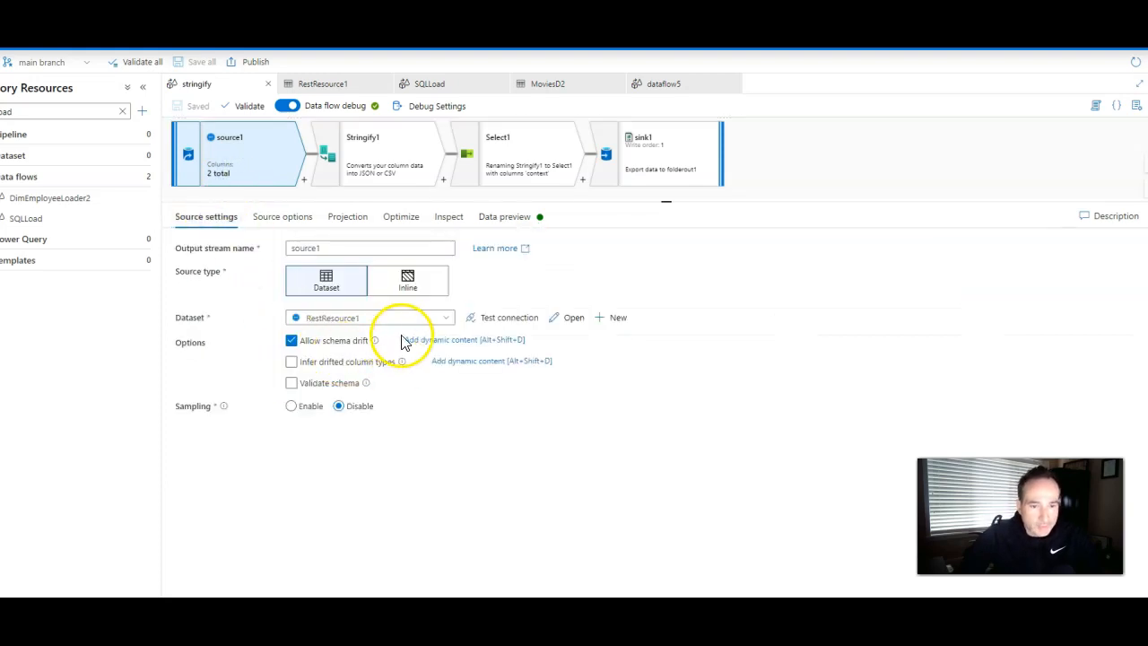
{"action": "left_click", "coordinate": [323, 84]}
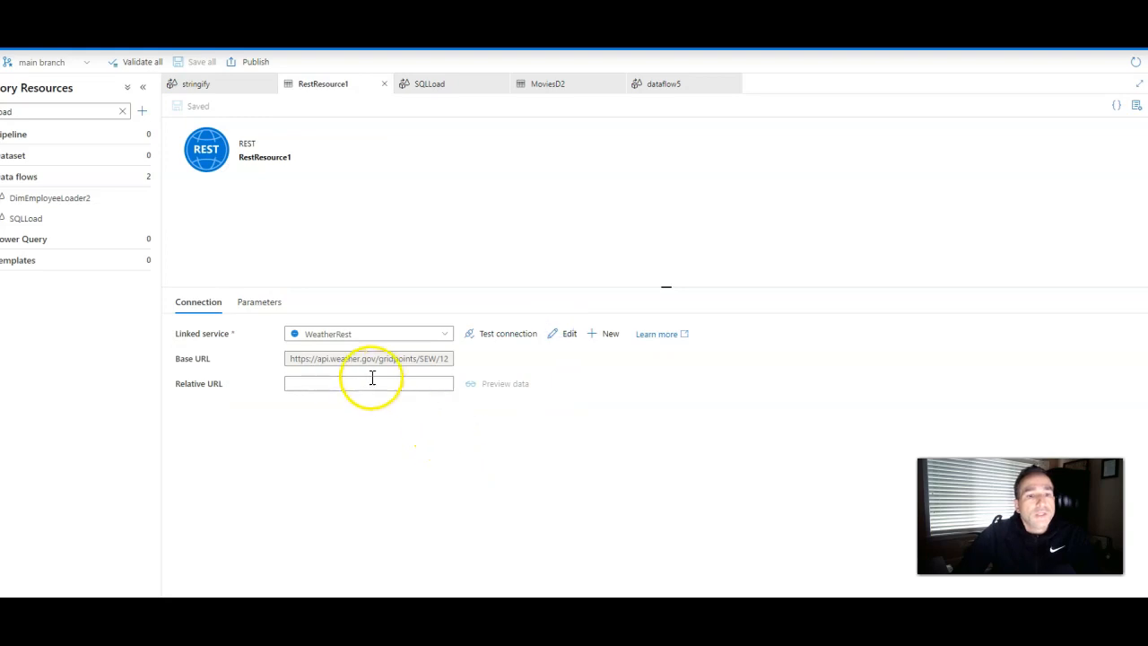
{"action": "mouse_move", "coordinate": [422, 147]}
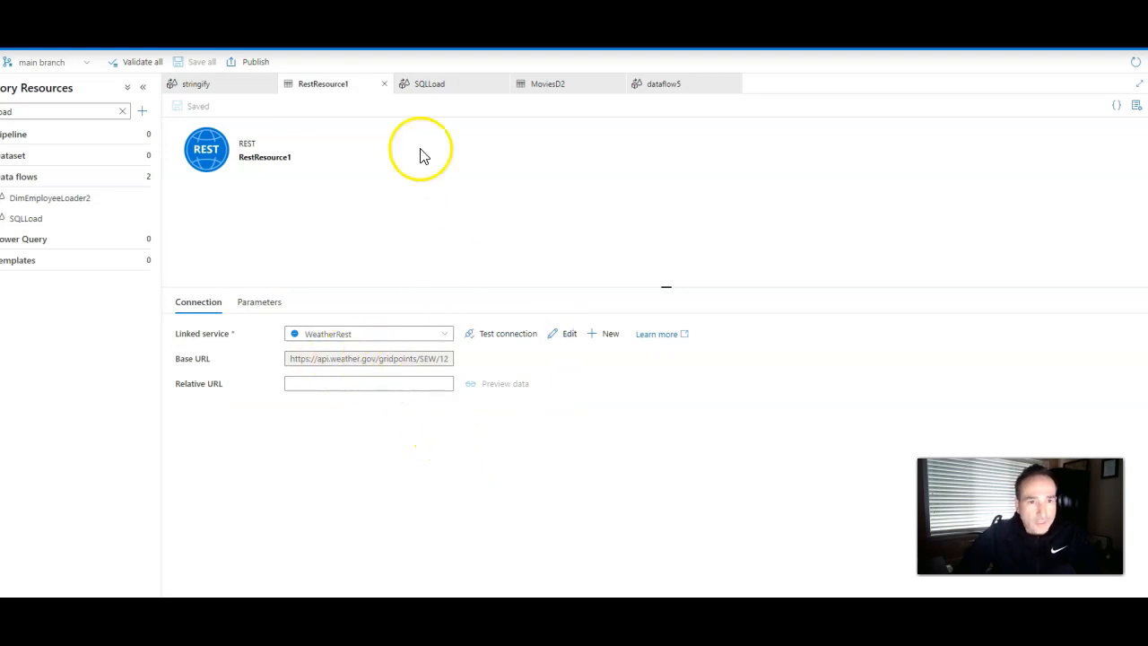
{"action": "left_click", "coordinate": [195, 84]}
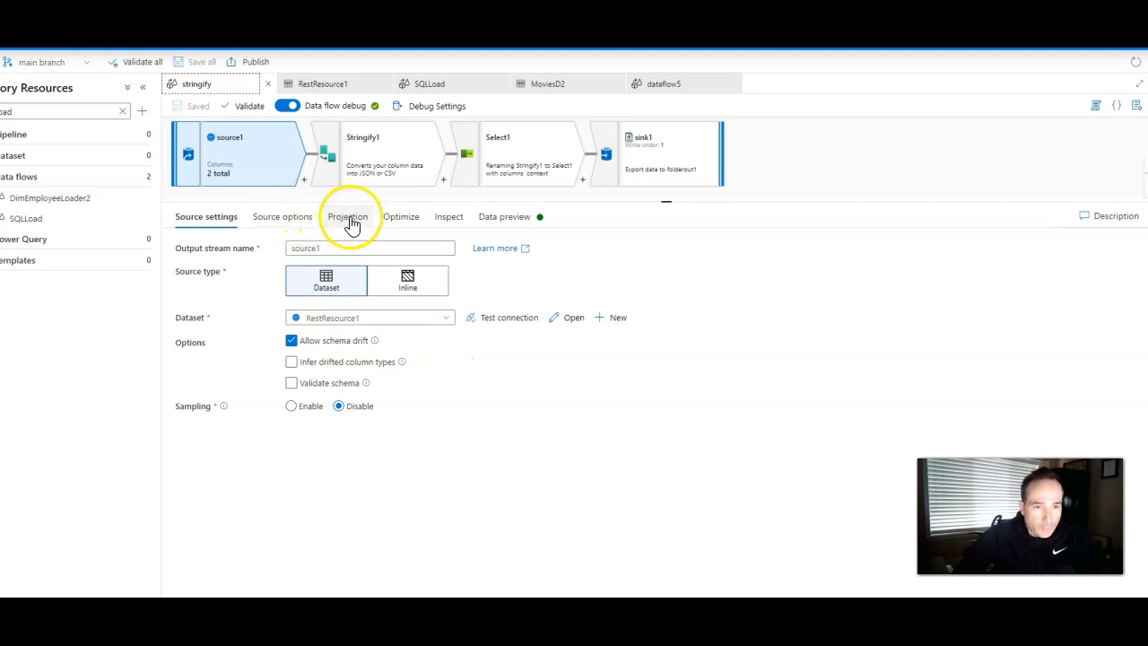
Step: Preview source1's weather row and inspect the body's properties value
{"action": "left_click", "coordinate": [503, 216]}
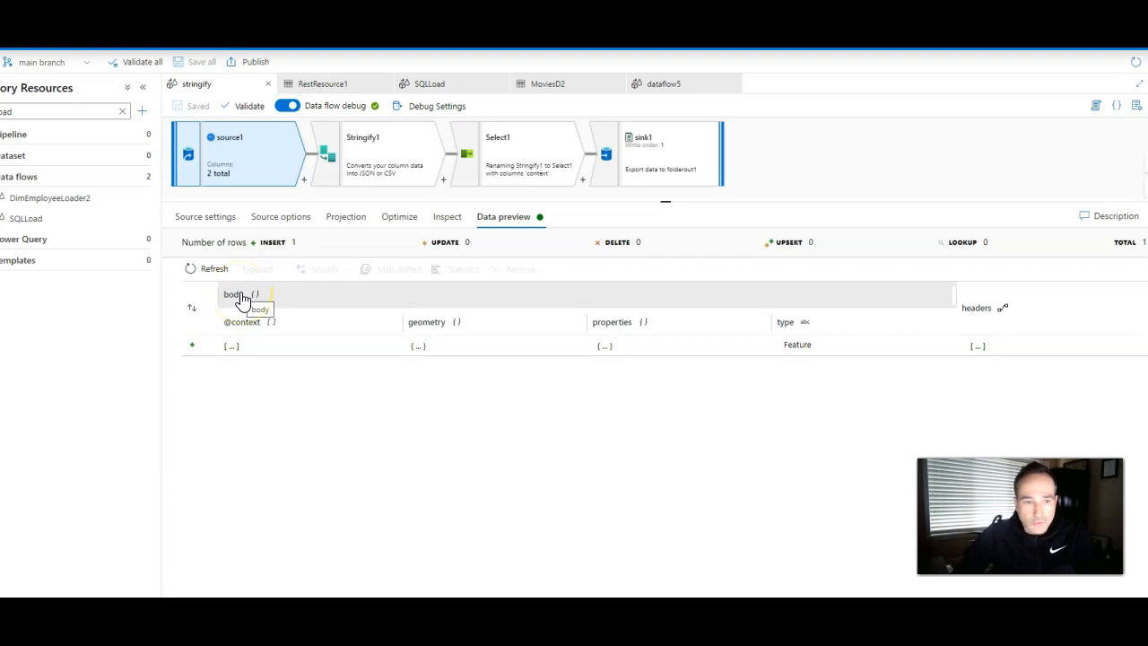
{"action": "mouse_move", "coordinate": [635, 331]}
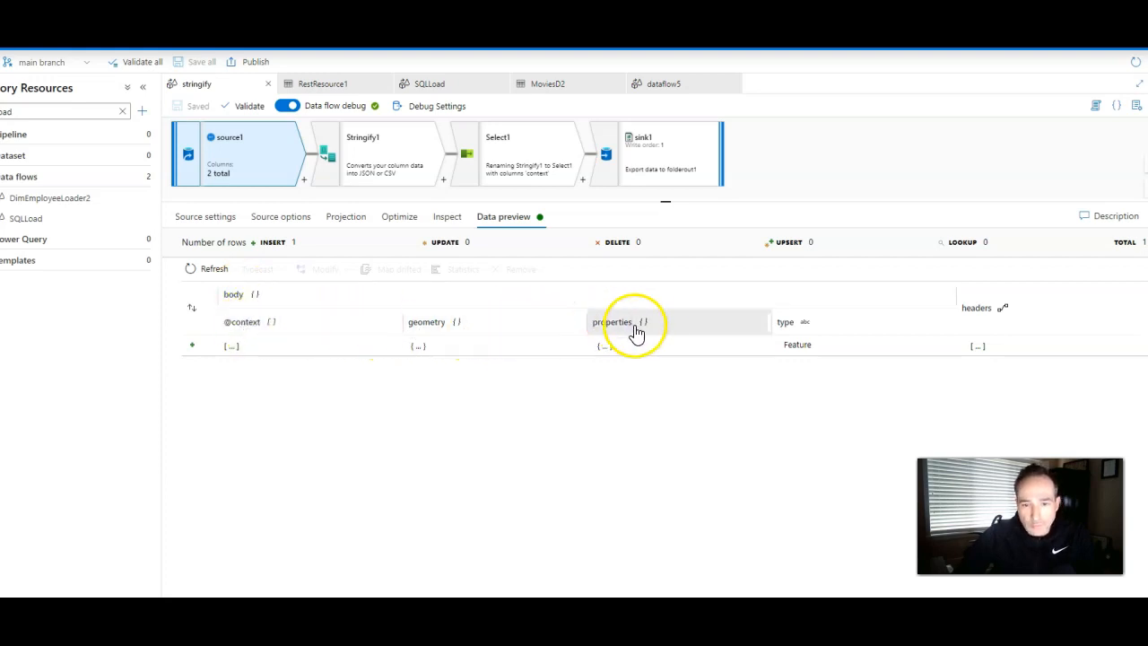
{"action": "mouse_move", "coordinate": [725, 336]}
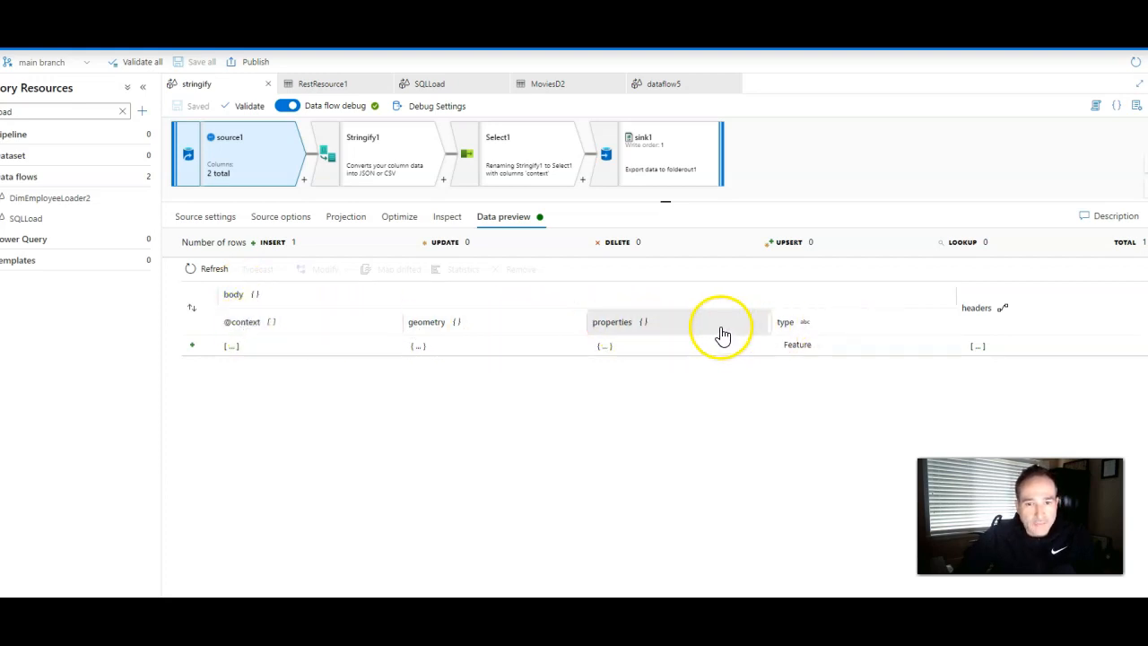
{"action": "mouse_move", "coordinate": [206, 165]}
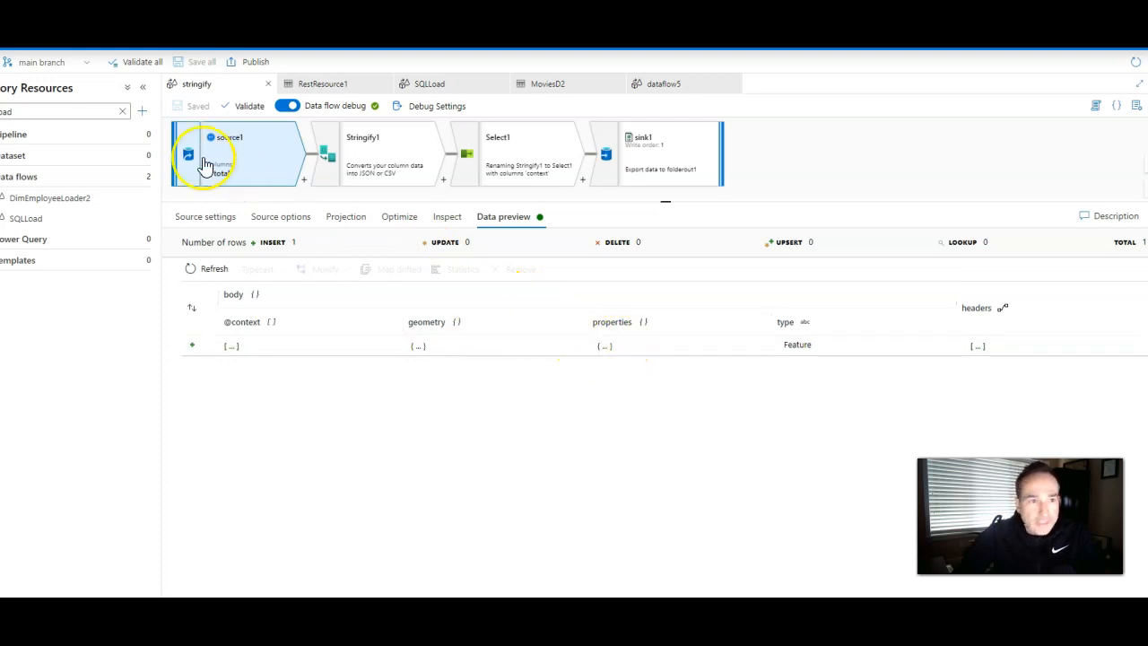
{"action": "left_click", "coordinate": [610, 348]}
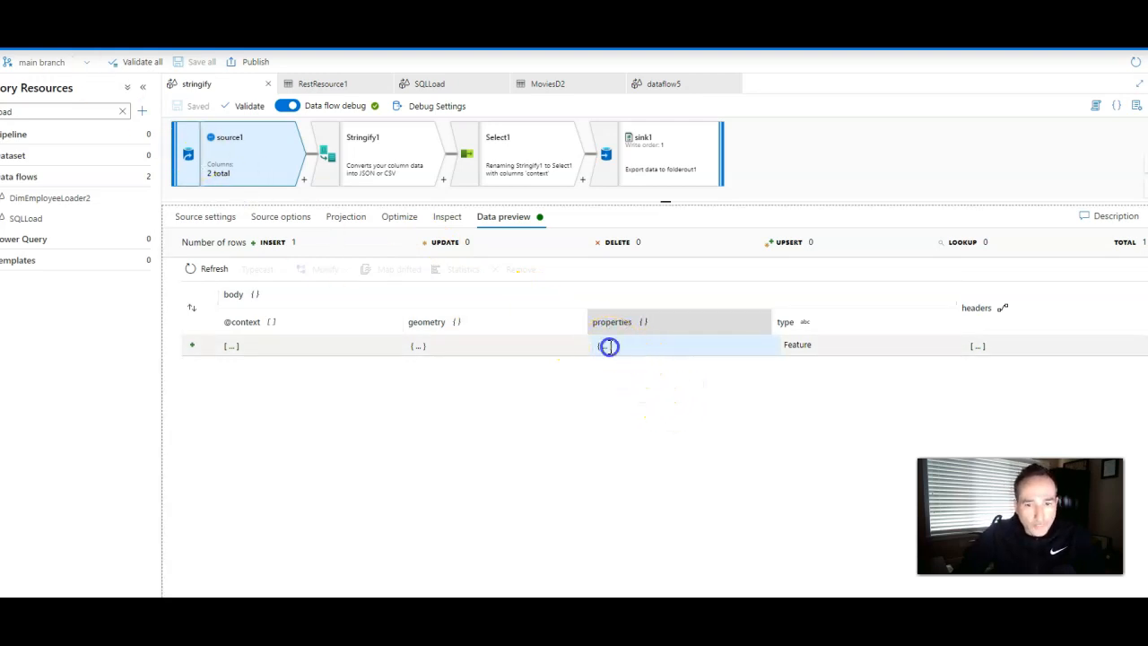
{"action": "left_click", "coordinate": [608, 346]}
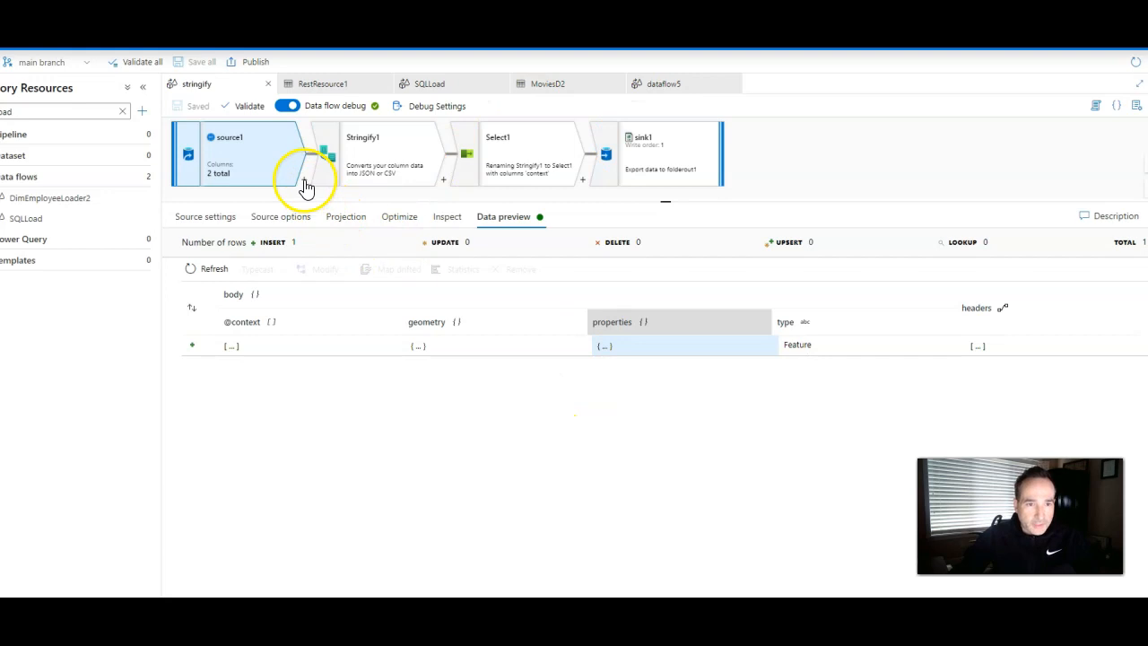
Step: List the transformations that can be added after source1
{"action": "left_click", "coordinate": [316, 180]}
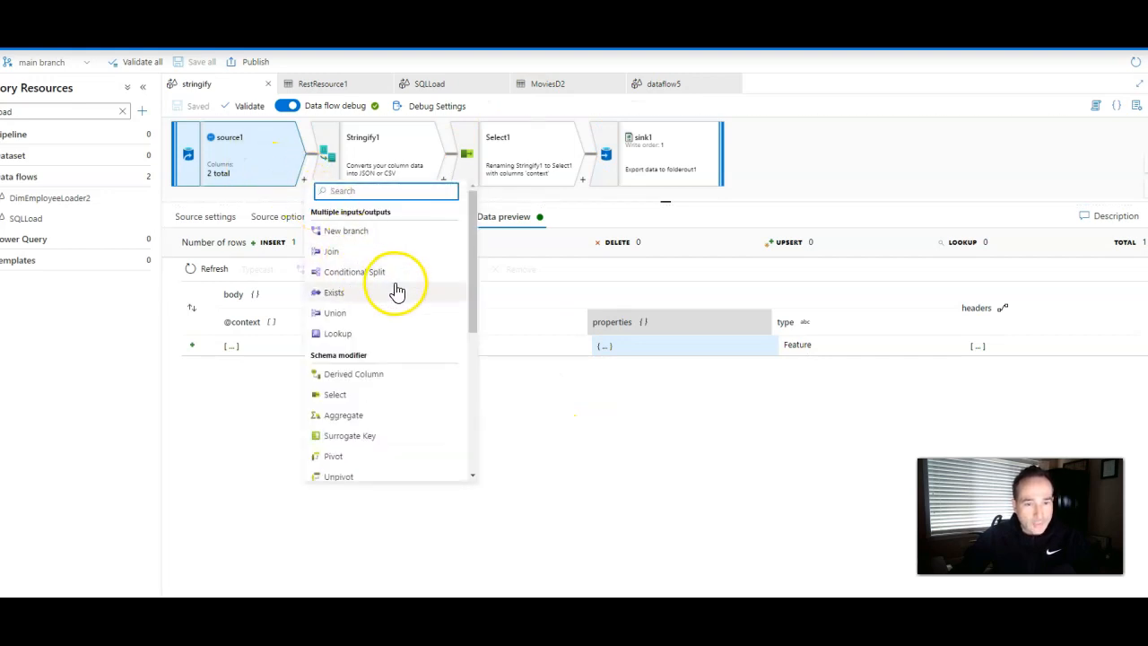
{"action": "mouse_move", "coordinate": [367, 260]}
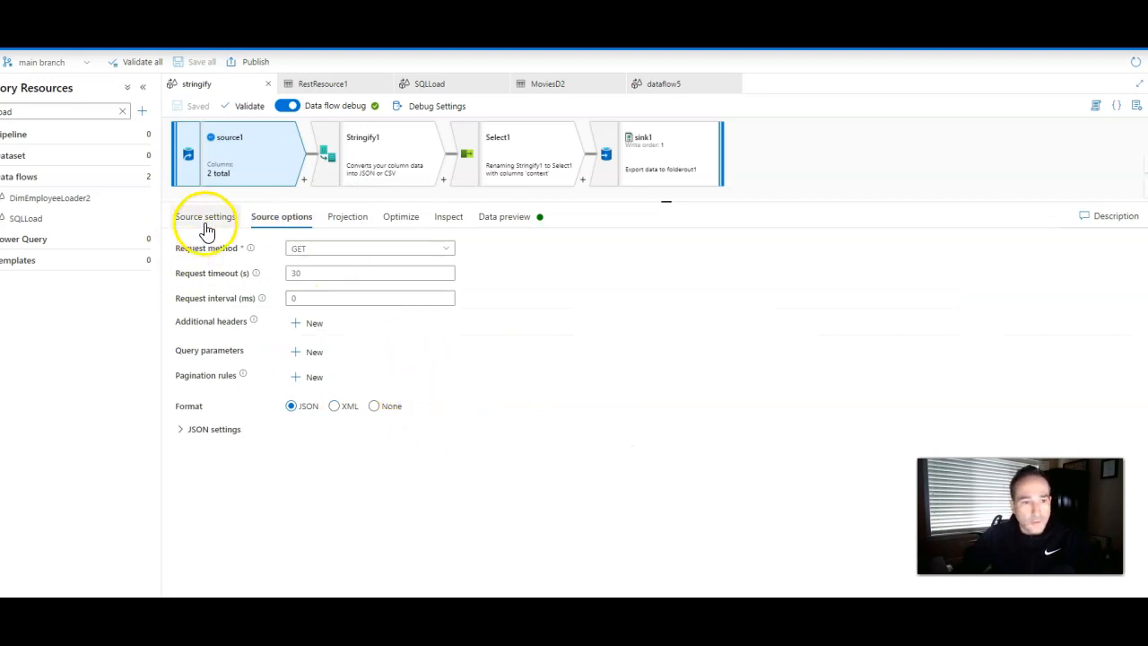
Step: Open Stringify1's expression builder for the mydata column (body.properties.periods)
{"action": "left_click", "coordinate": [391, 153]}
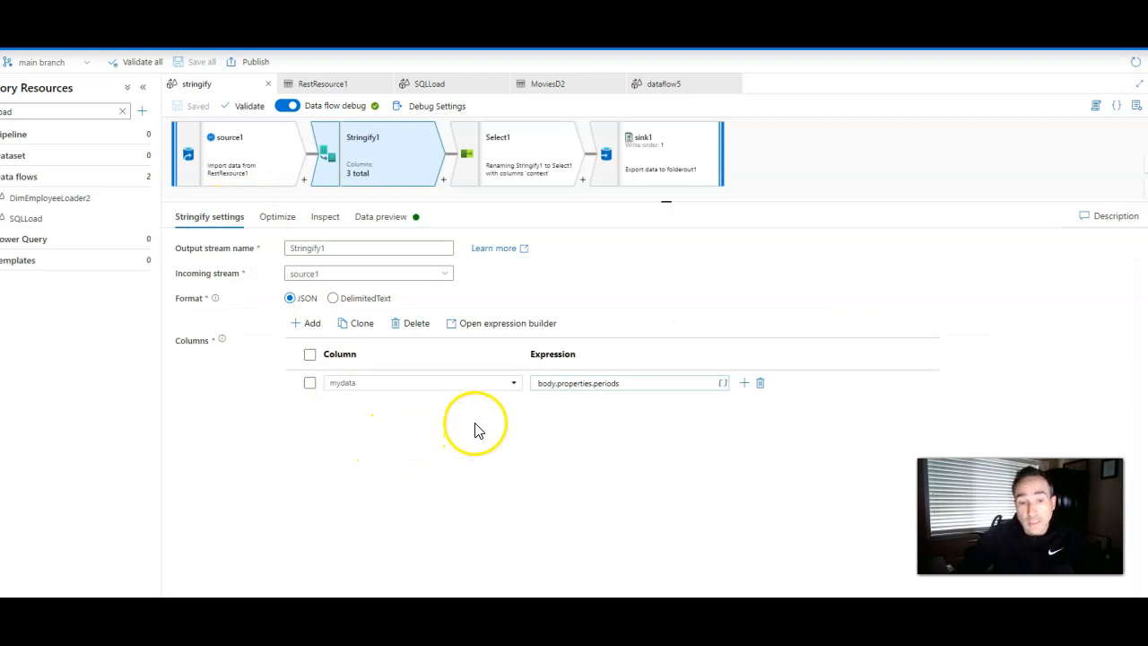
{"action": "left_click", "coordinate": [413, 383]}
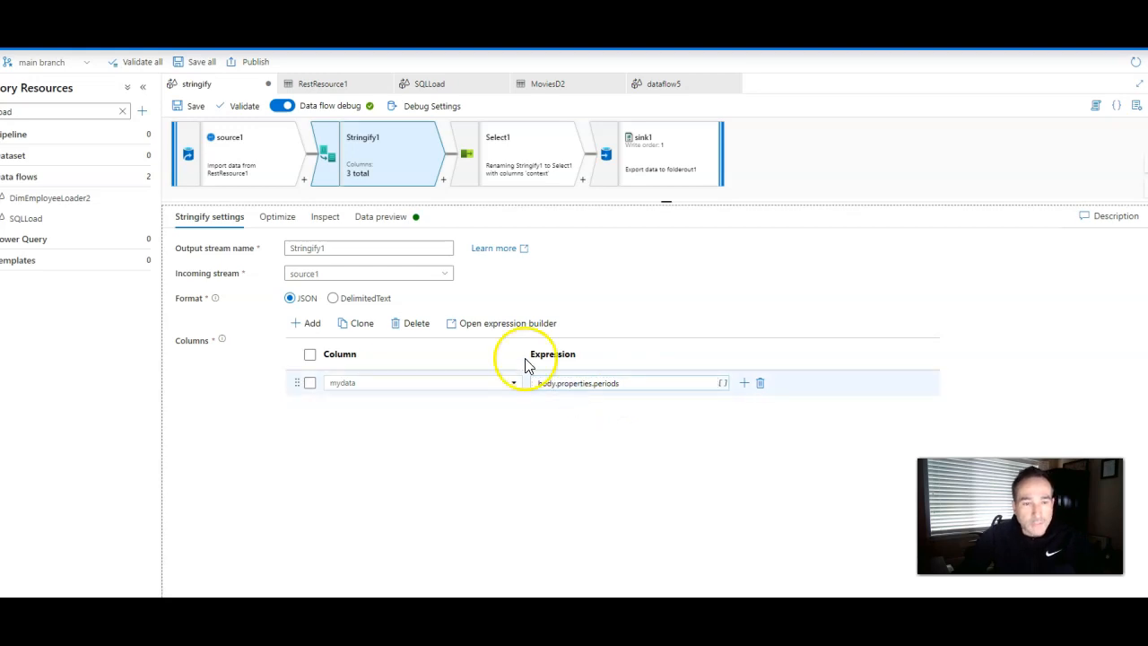
{"action": "left_click", "coordinate": [508, 323]}
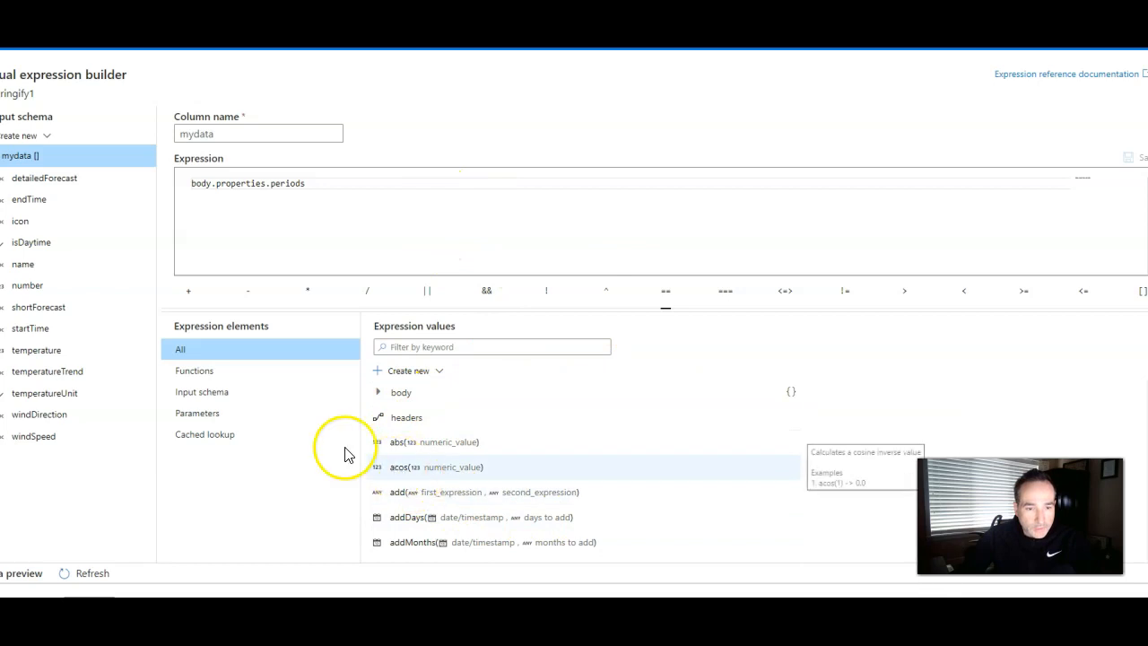
Step: Show the input schema with body expanded, then view Select1's incoming columns
{"action": "left_click", "coordinate": [200, 391]}
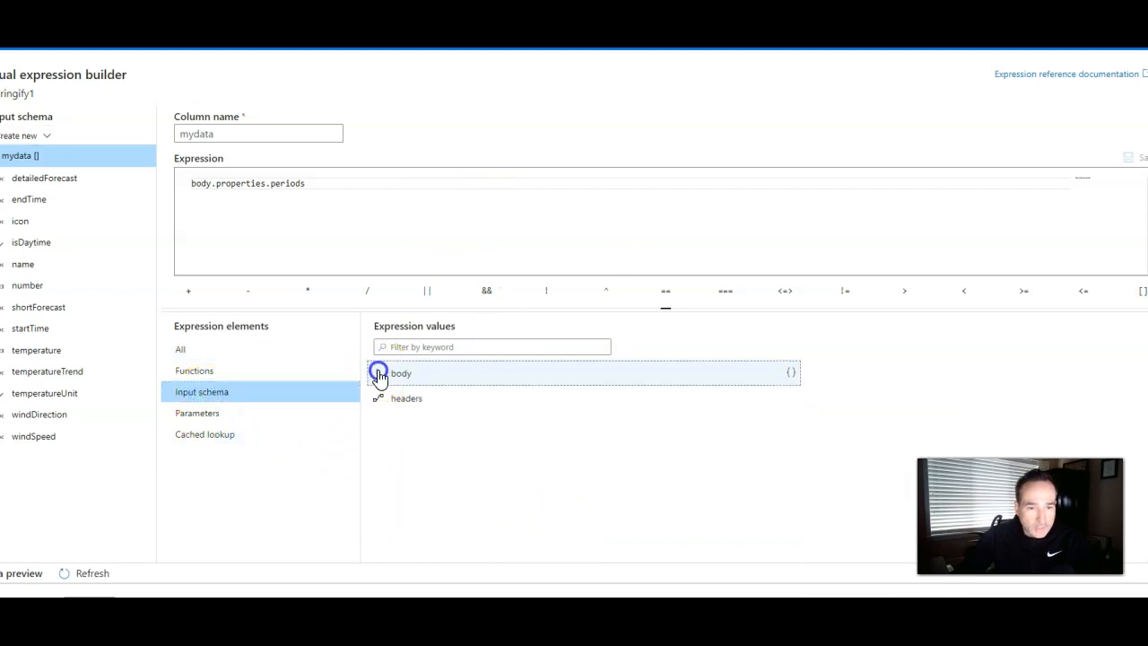
{"action": "left_click", "coordinate": [378, 373]}
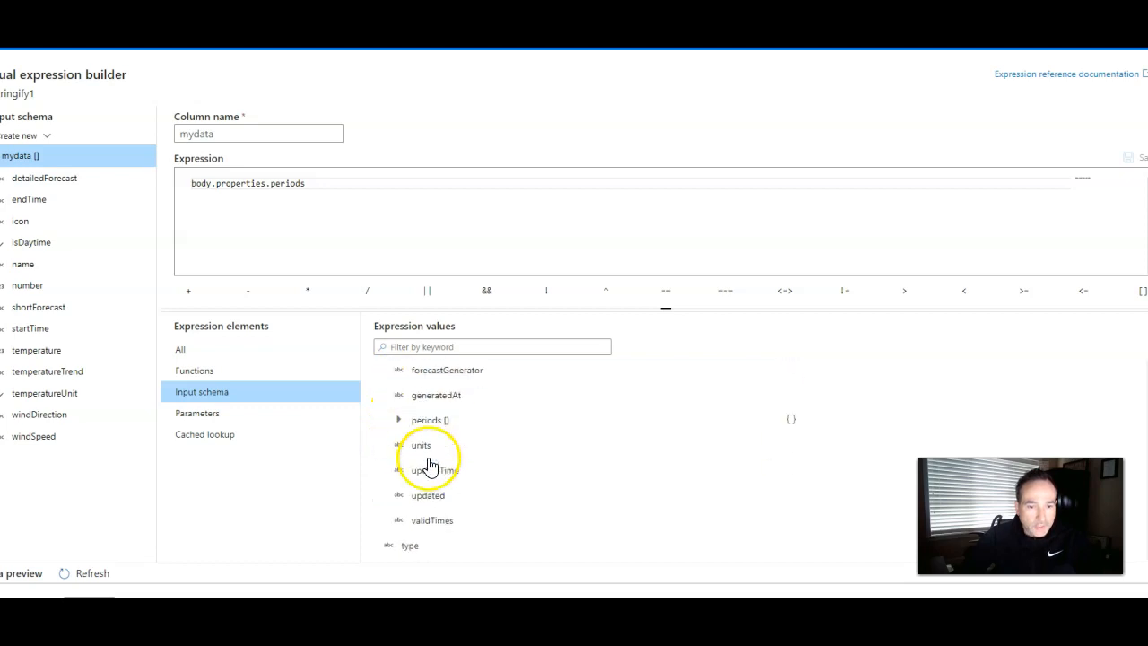
{"action": "left_click", "coordinate": [430, 420]}
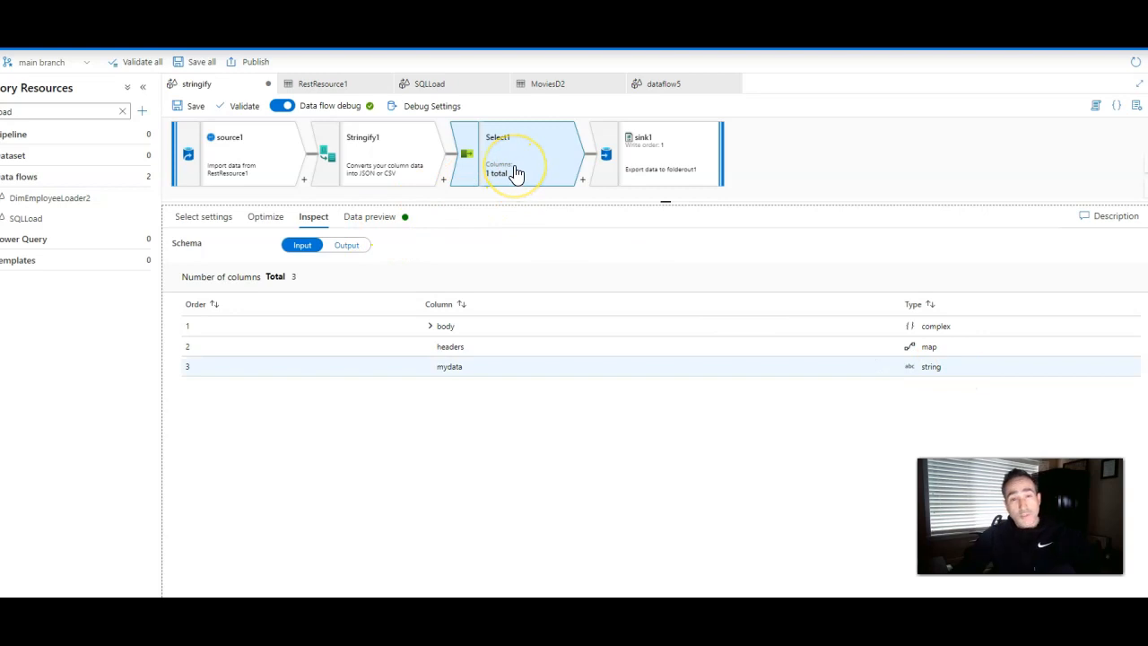
Step: Check Select1's mydata → context rename and bring up the sink1 step
{"action": "left_click", "coordinate": [205, 215]}
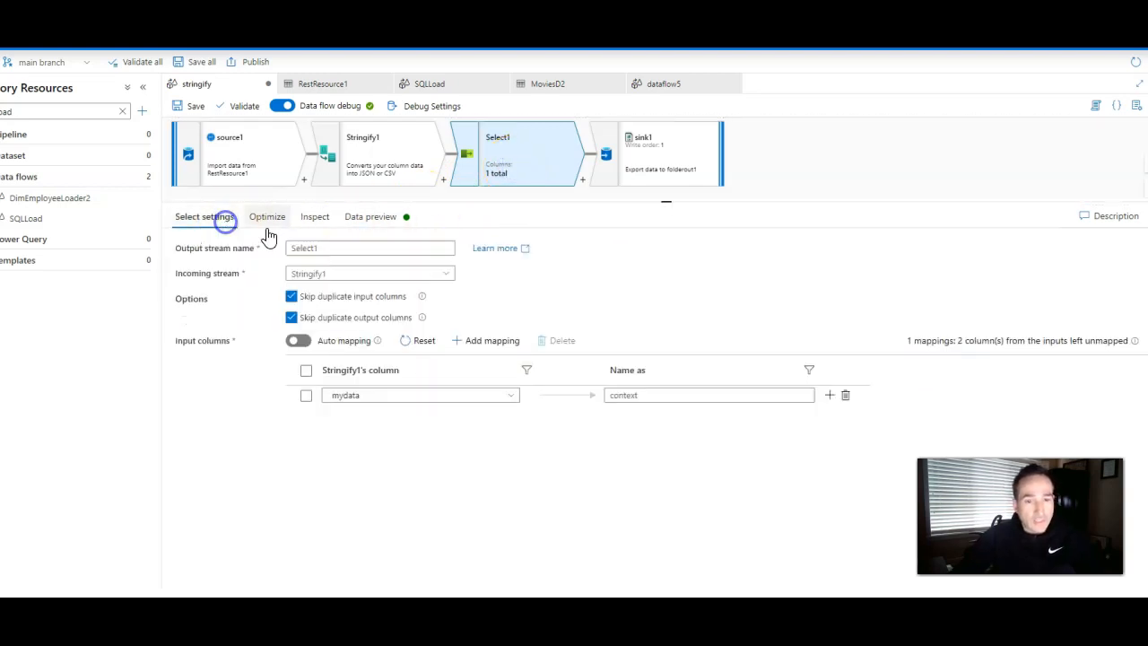
{"action": "left_click", "coordinate": [708, 395]}
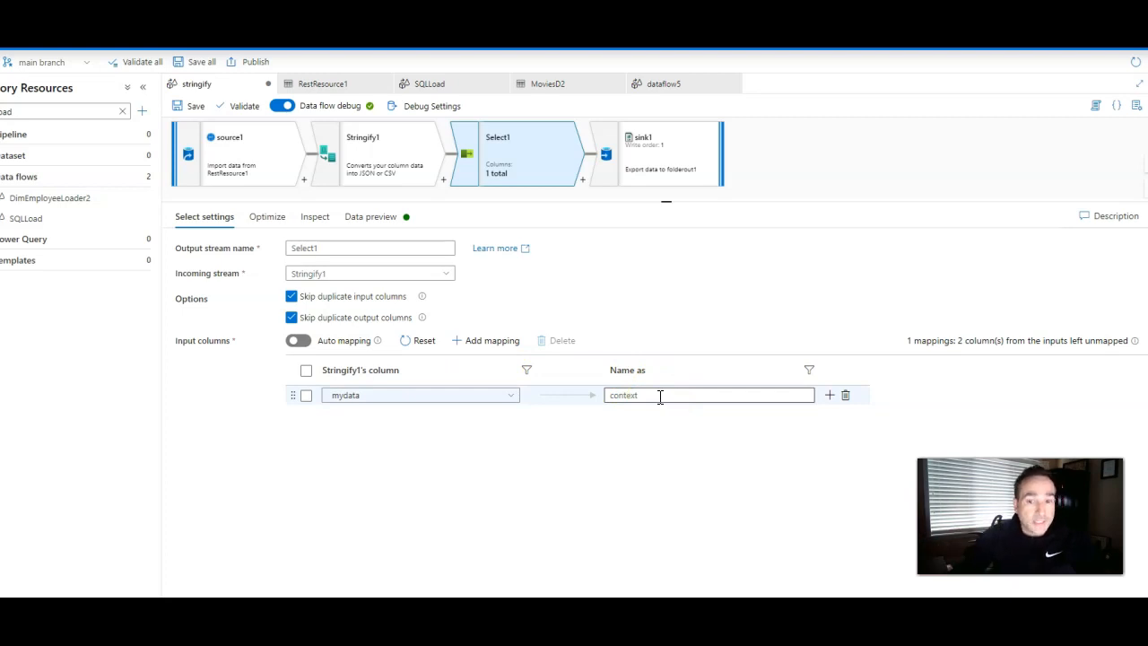
{"action": "left_click", "coordinate": [667, 153]}
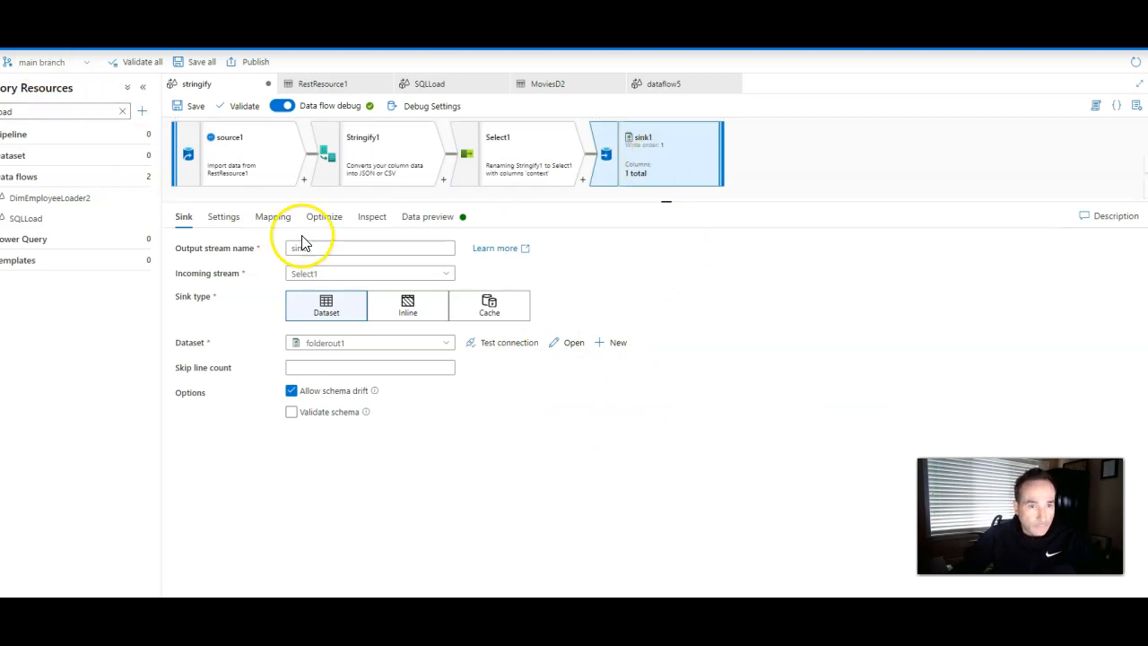
Step: Turn off sink1's auto mapping to show context → context and refresh its data preview
{"action": "left_click", "coordinate": [273, 215]}
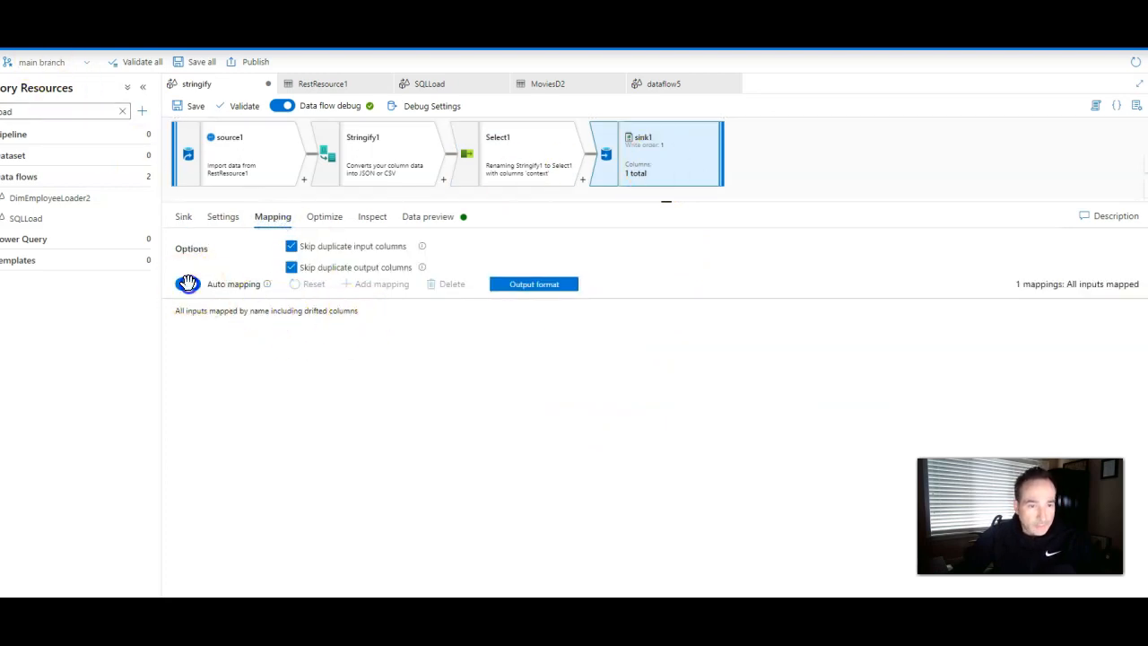
{"action": "left_click", "coordinate": [190, 284]}
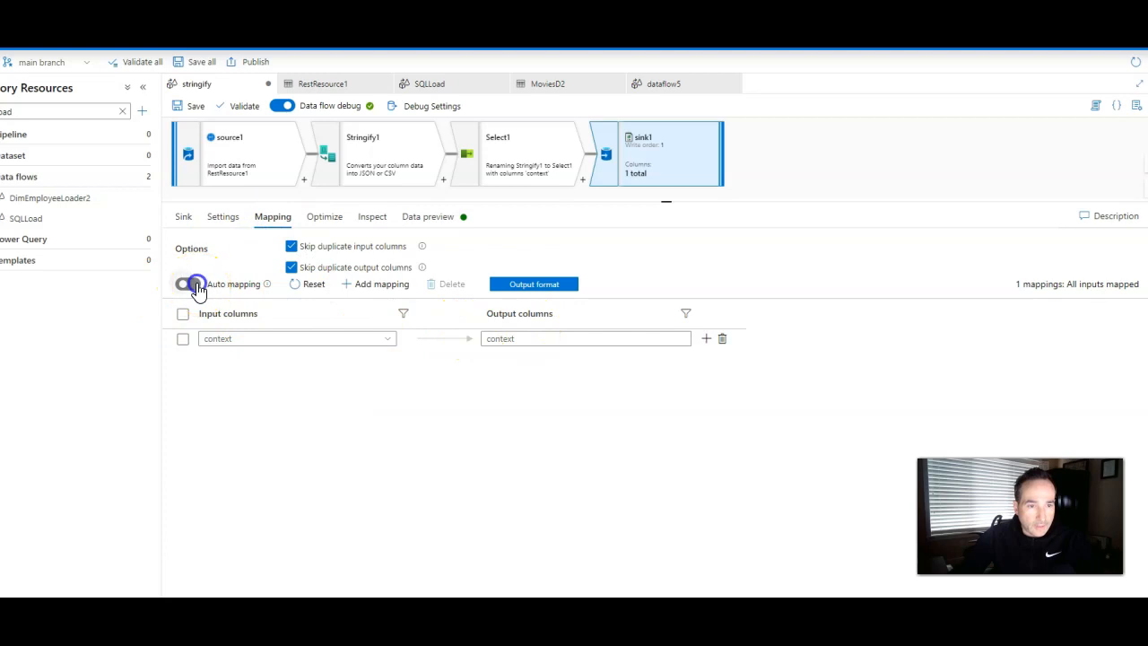
{"action": "left_click", "coordinate": [427, 215]}
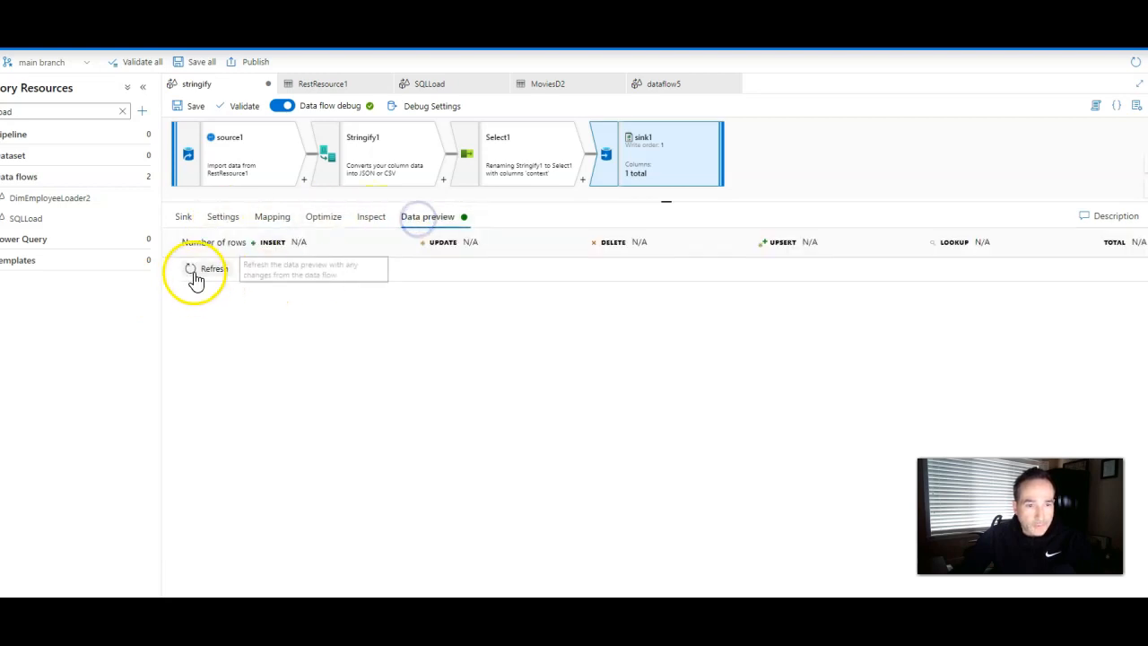
{"action": "left_click", "coordinate": [190, 269]}
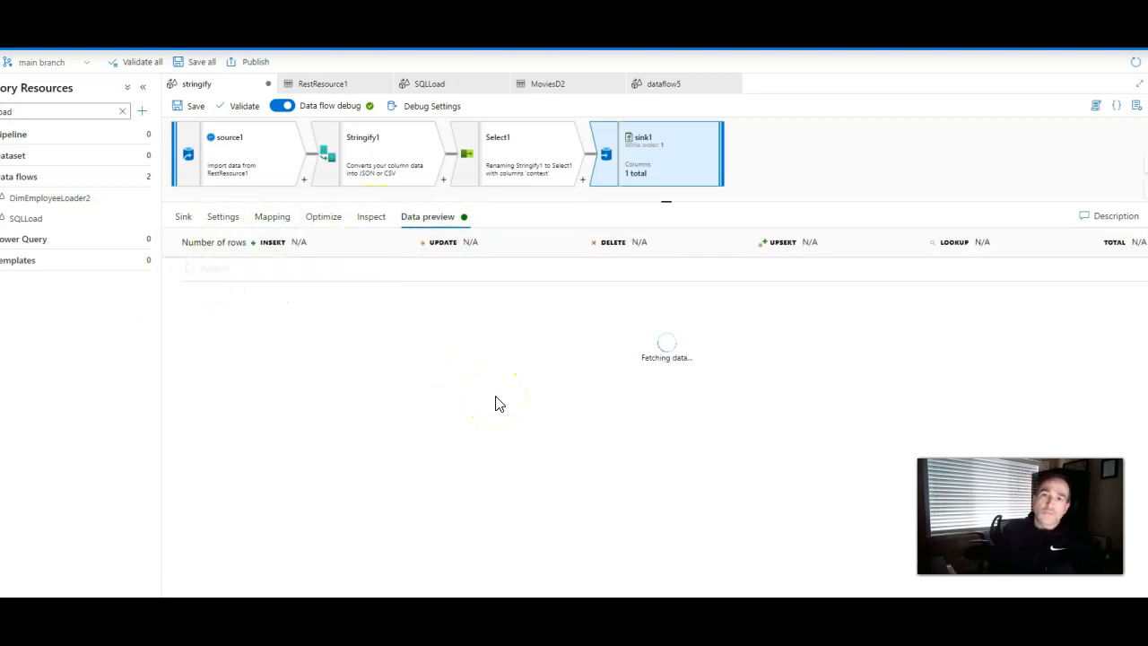